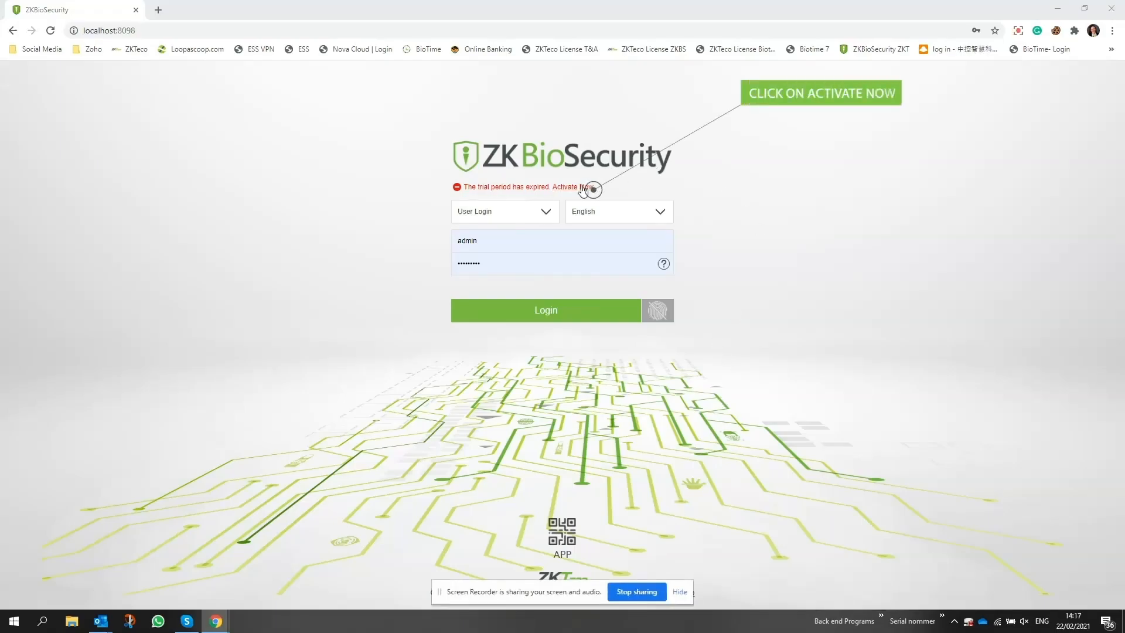
Step: Follow 'Activate Now' beside the trial-expired warning to view the not-activated module licences
{"action": "left_click", "coordinate": [581, 186]}
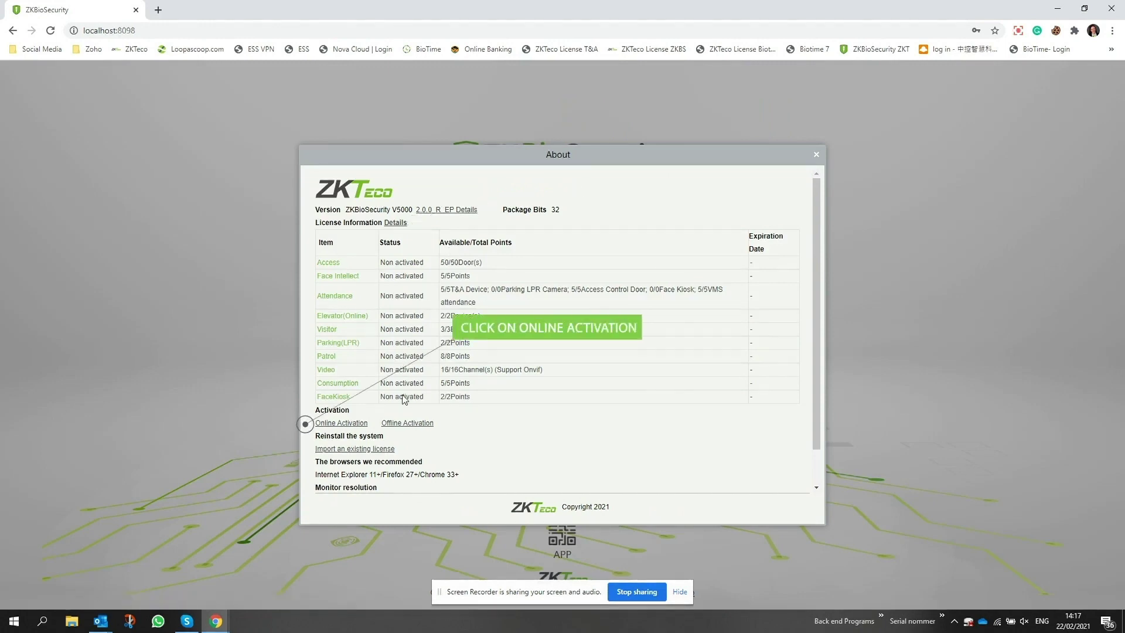
{"action": "mouse_move", "coordinate": [342, 422]}
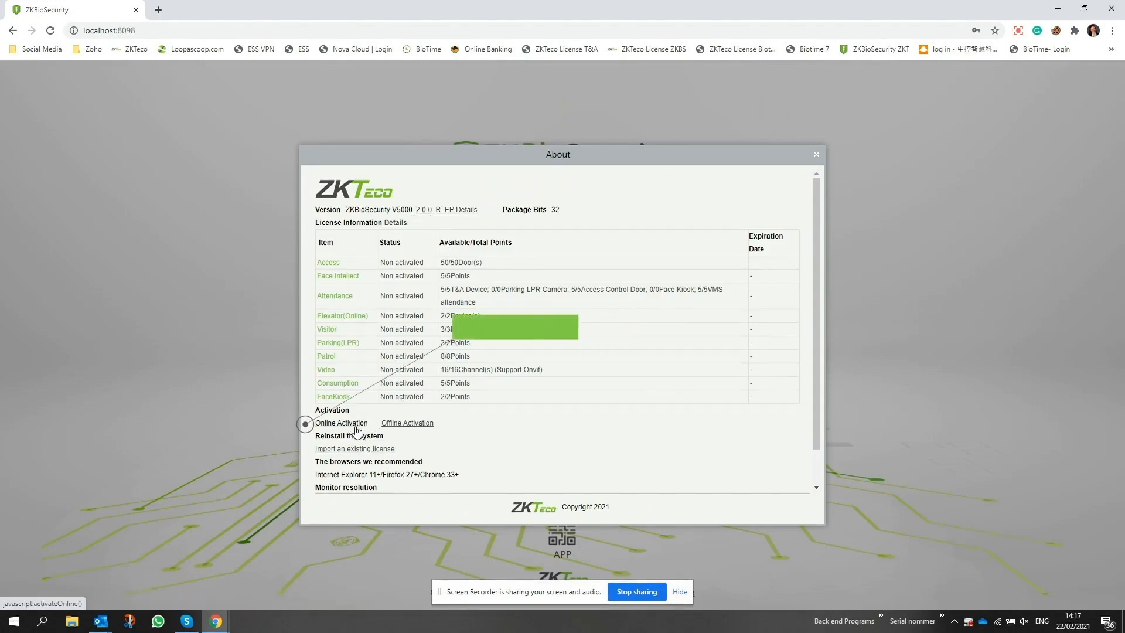
Step: Start online activation and confirm the admin super-user credentials after the connection test
{"action": "left_click", "coordinate": [341, 422]}
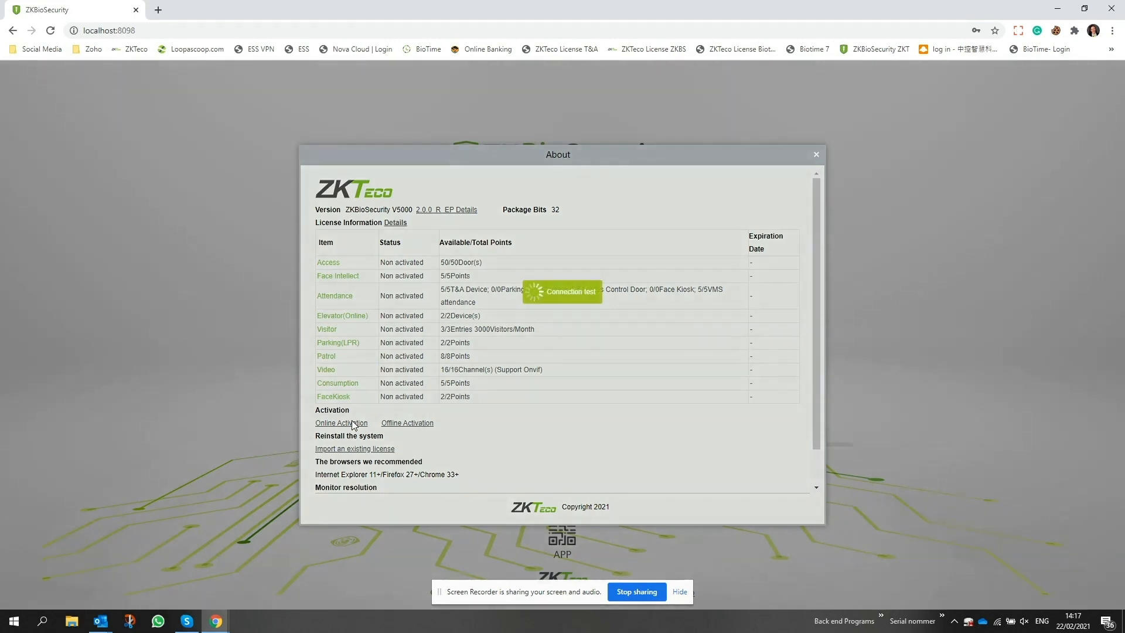
{"action": "left_click", "coordinate": [342, 422]}
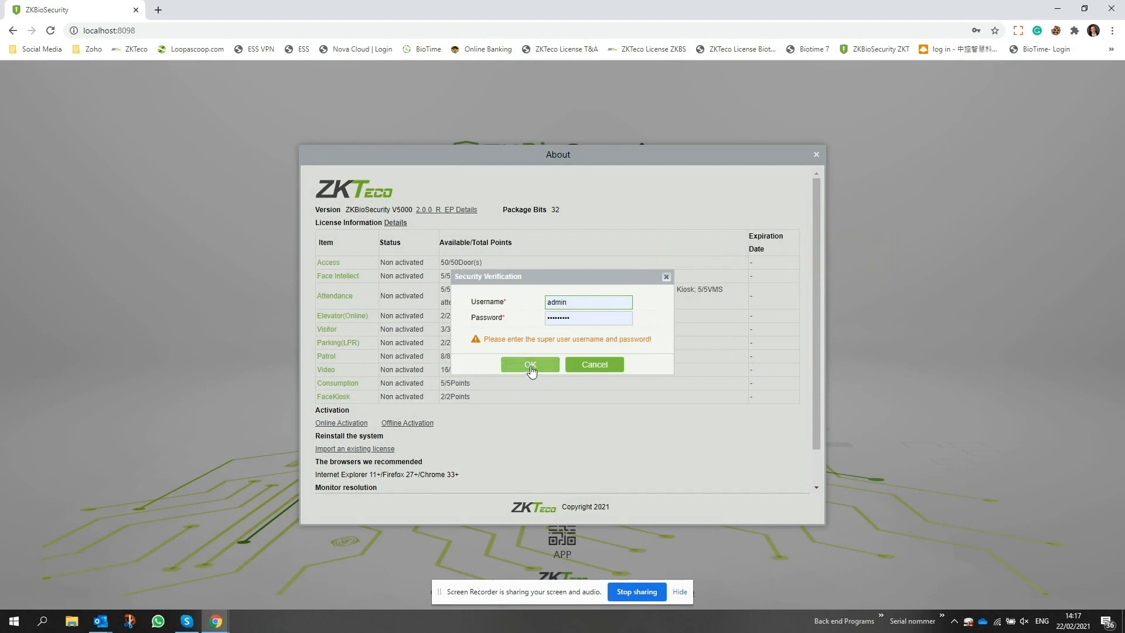
{"action": "left_click", "coordinate": [529, 364]}
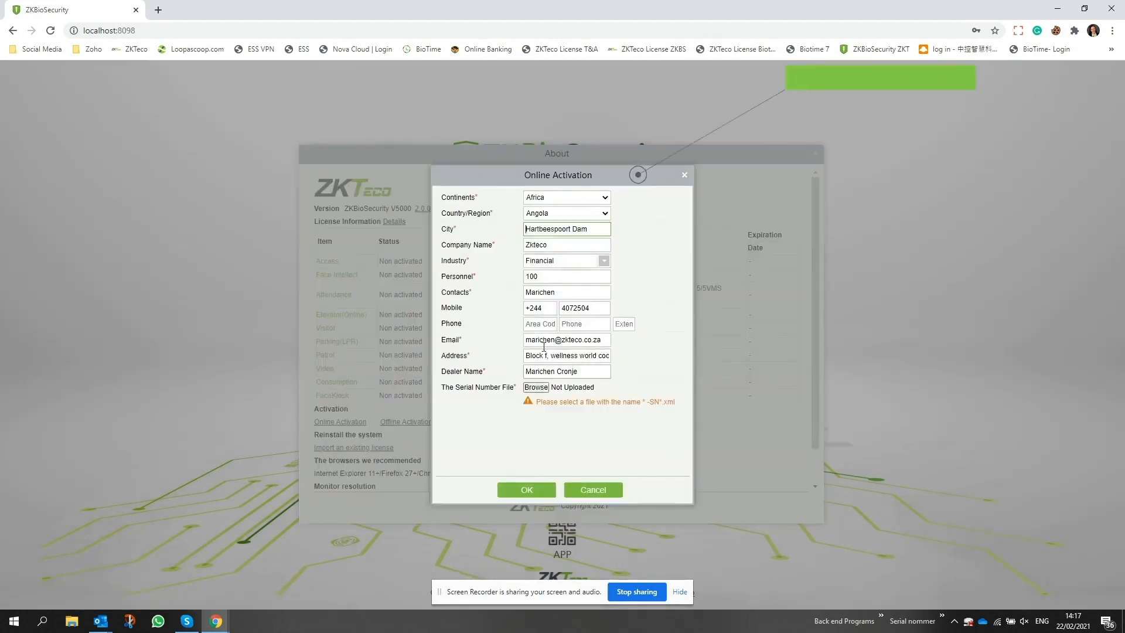
Step: Set Country/Region to South Africa (+27) and browse for the serial number file
{"action": "left_click", "coordinate": [605, 213]}
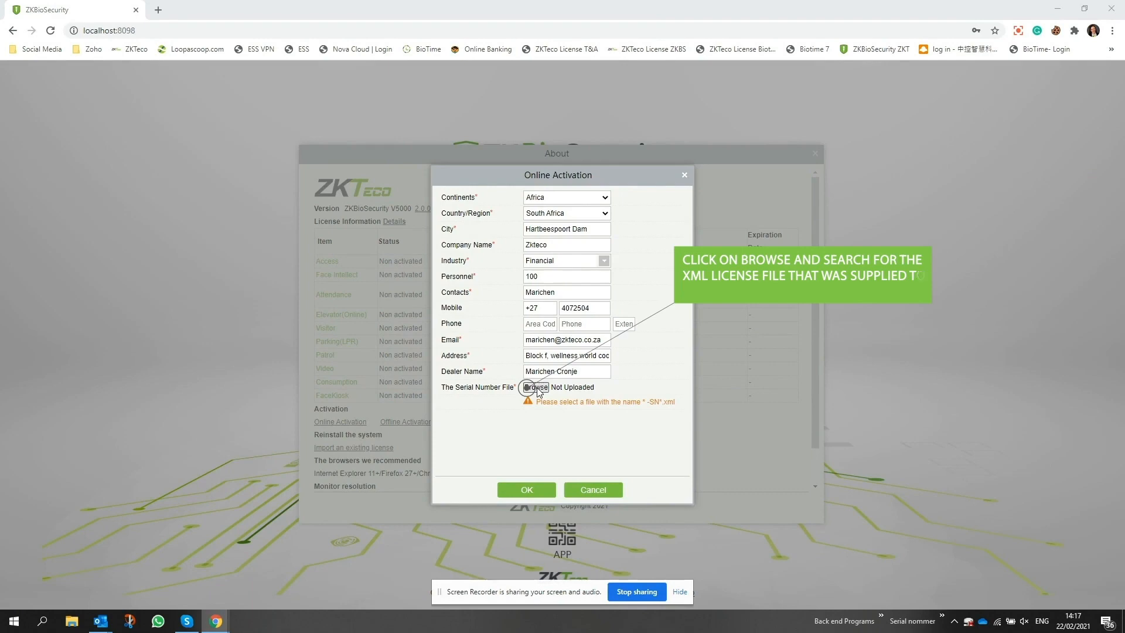
{"action": "left_click", "coordinate": [535, 387]}
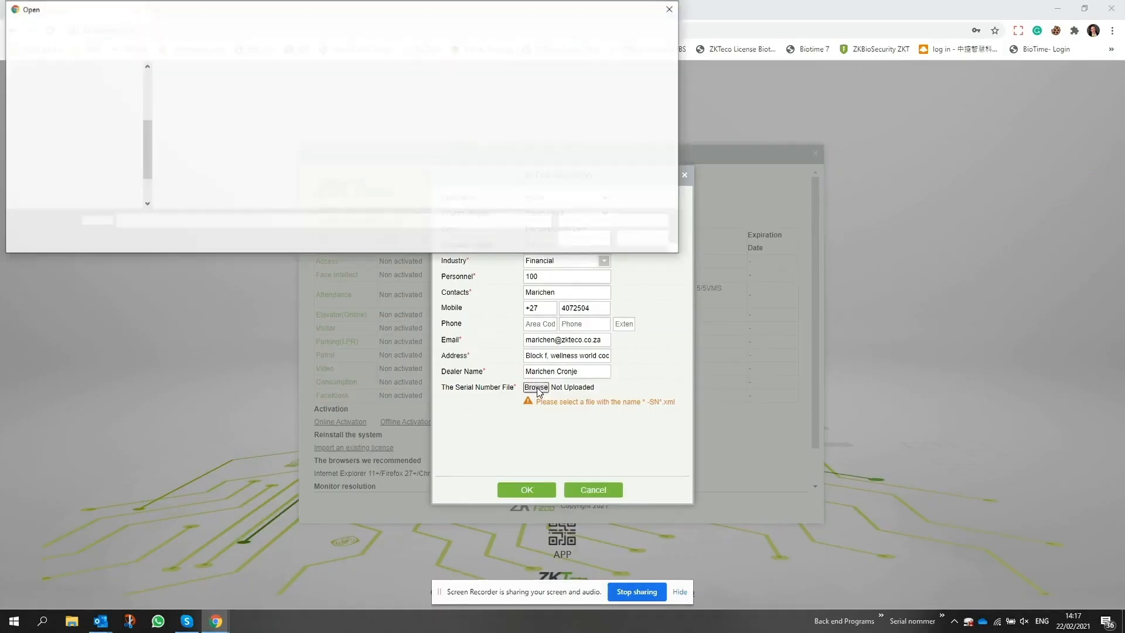
Step: Attach the ZKTeco SA Support -SN XML file from Downloads
{"action": "left_click", "coordinate": [534, 387]}
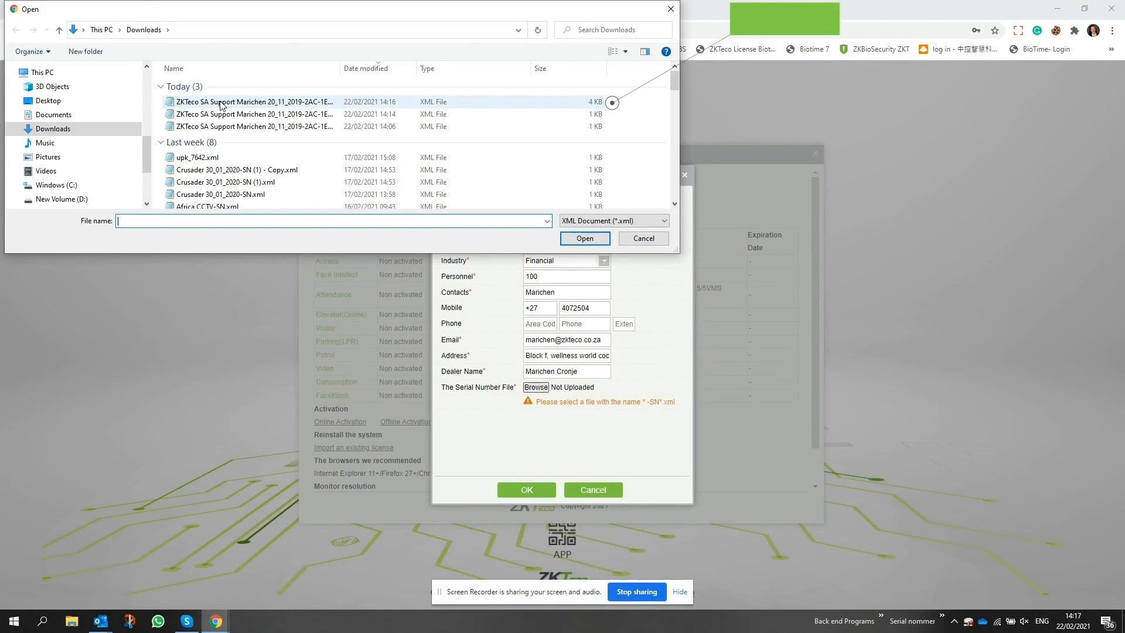
{"action": "left_click", "coordinate": [584, 238]}
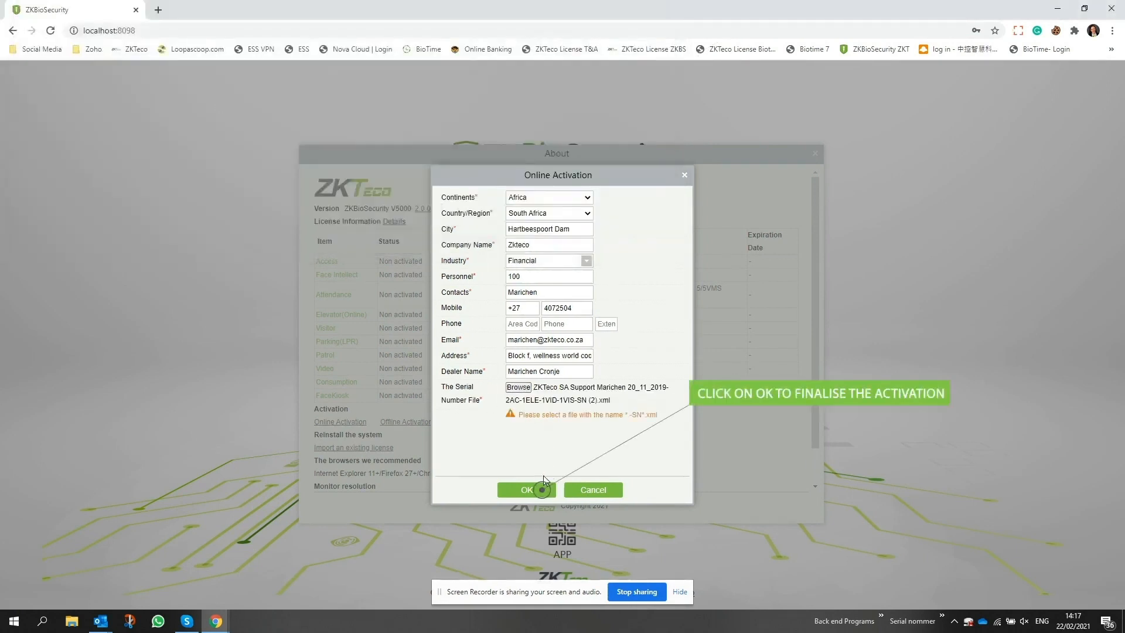
{"action": "left_click", "coordinate": [526, 489]}
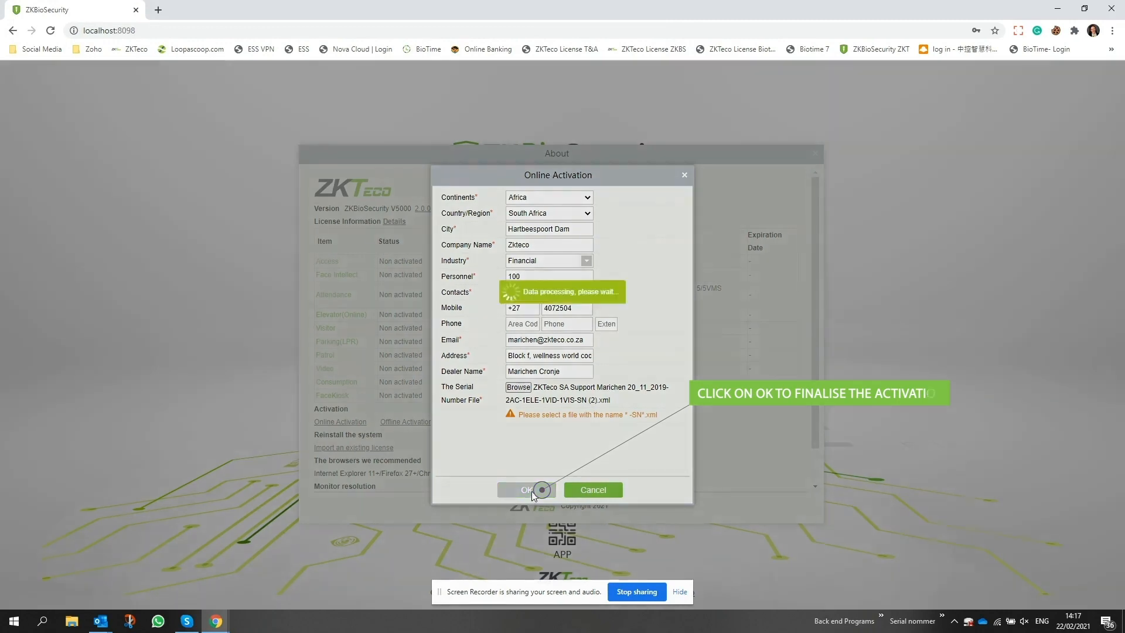
{"action": "left_click", "coordinate": [527, 489]}
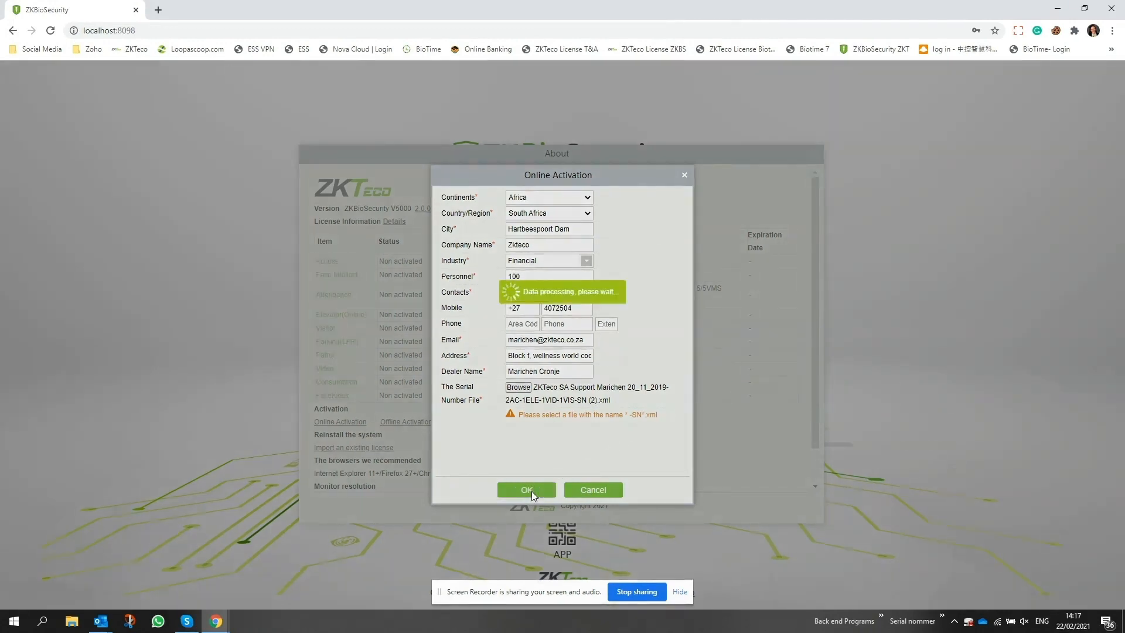
{"action": "left_click", "coordinate": [526, 489]}
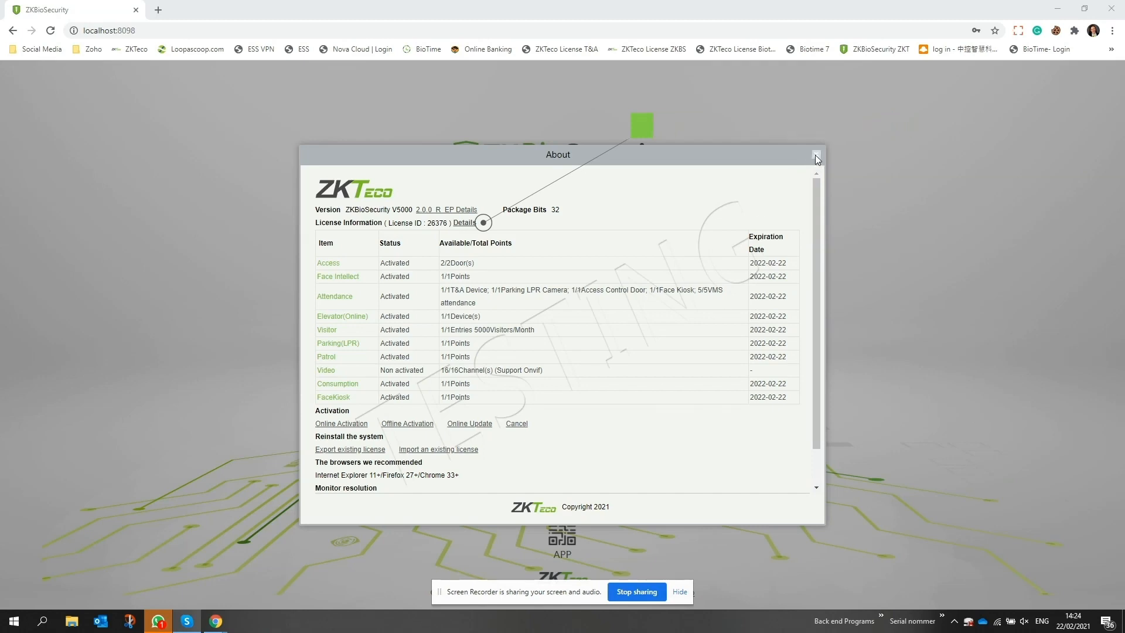
Step: Close the About window and refresh the login page to clear the trial warning
{"action": "left_click", "coordinate": [815, 156]}
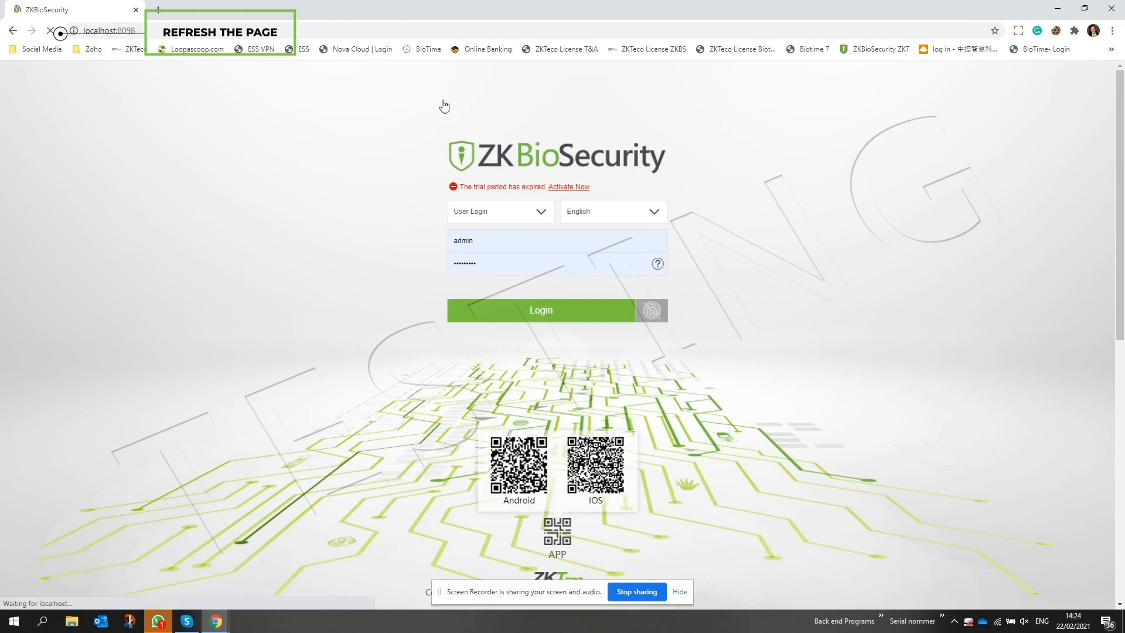
{"action": "mouse_move", "coordinate": [204, 64]}
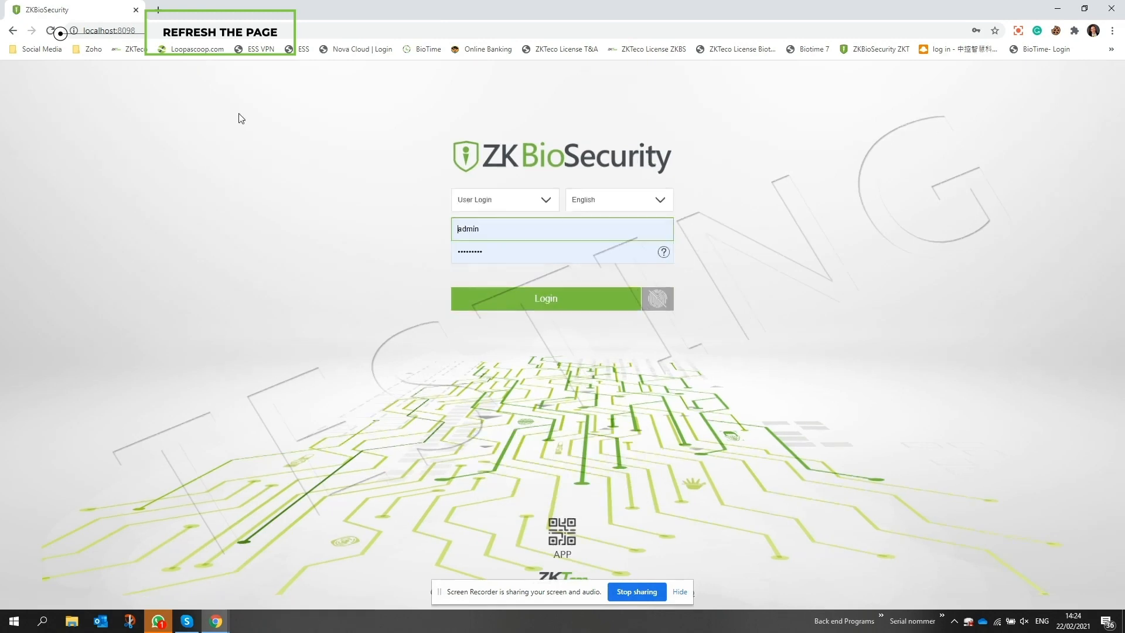
{"action": "left_click", "coordinate": [108, 30]}
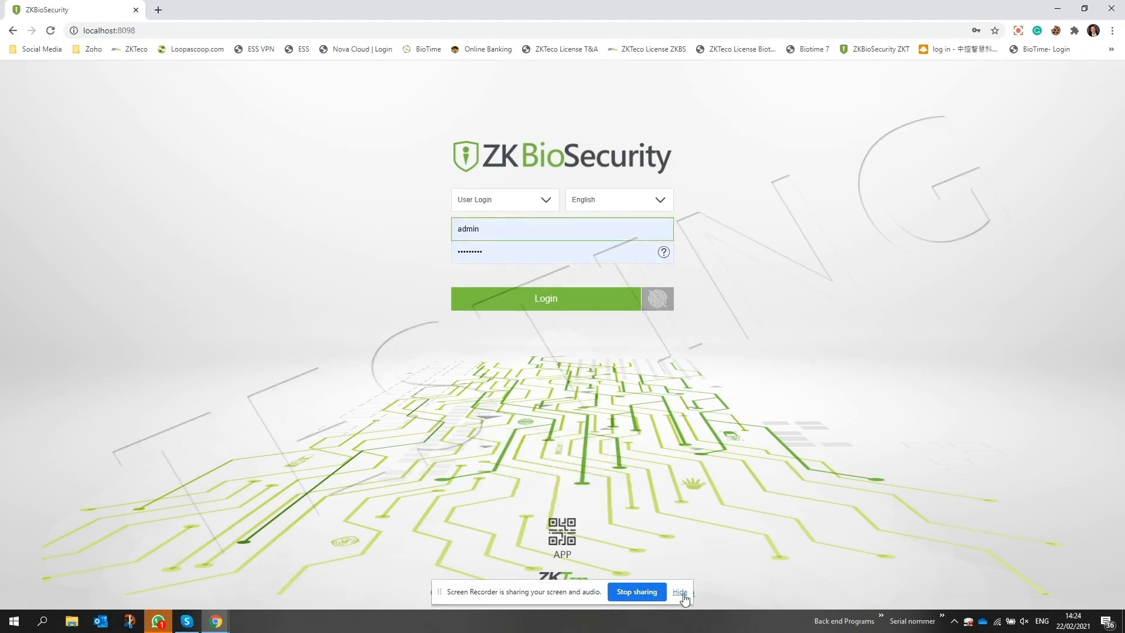
{"action": "left_click", "coordinate": [679, 592]}
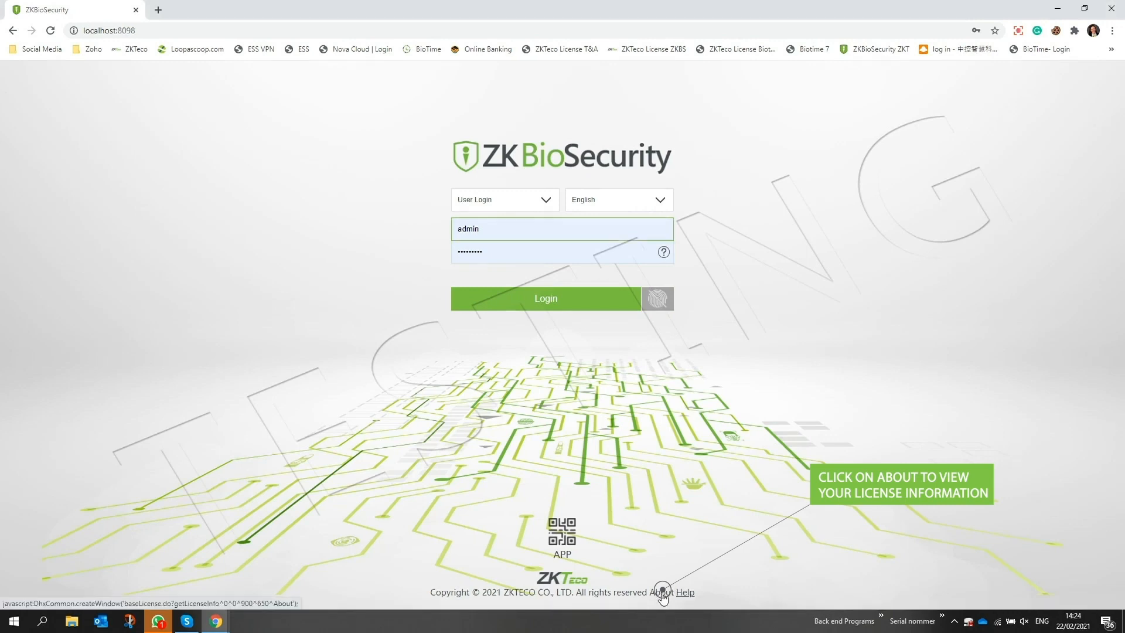
Step: Reopen About from the login page to confirm licence ID 26376 and activated modules
{"action": "left_click", "coordinate": [661, 592]}
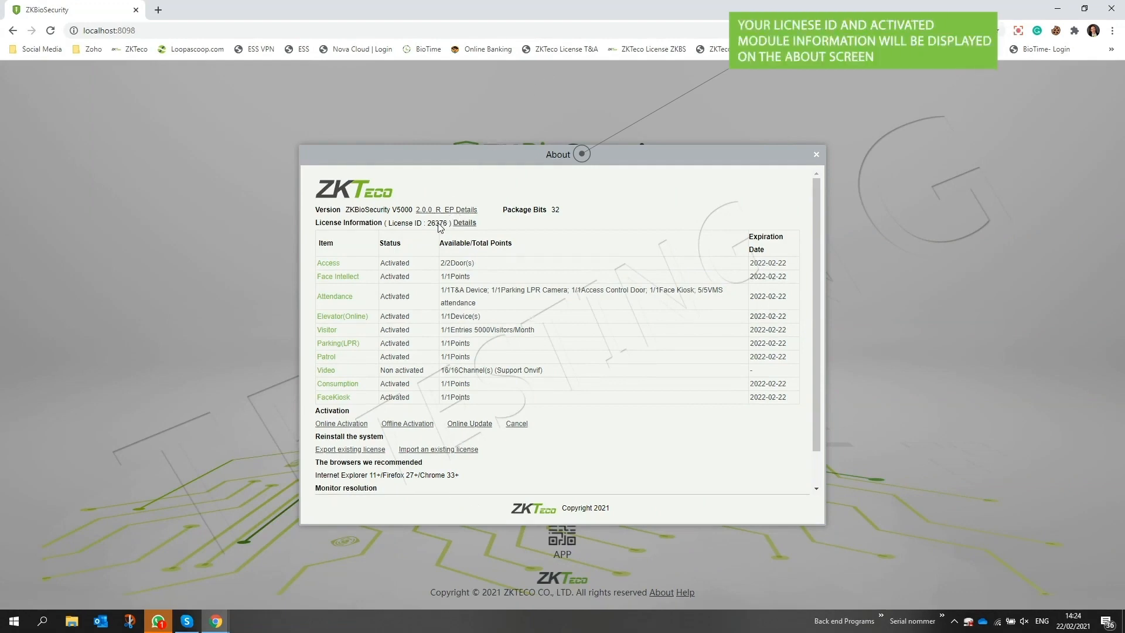
{"action": "mouse_move", "coordinate": [605, 210]}
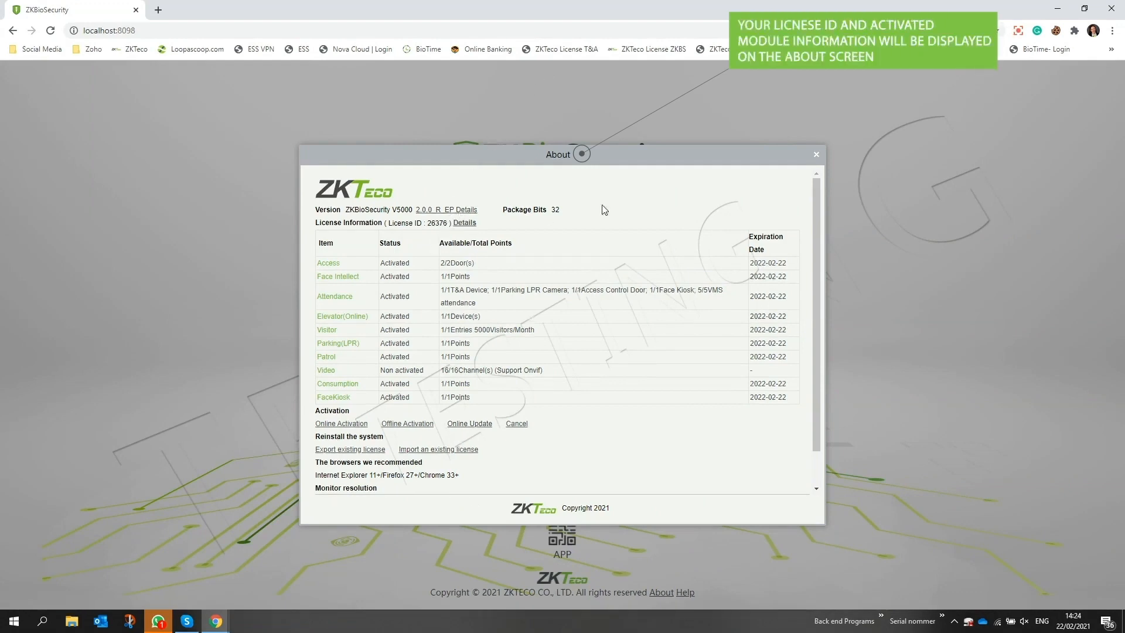
{"action": "mouse_move", "coordinate": [724, 188]}
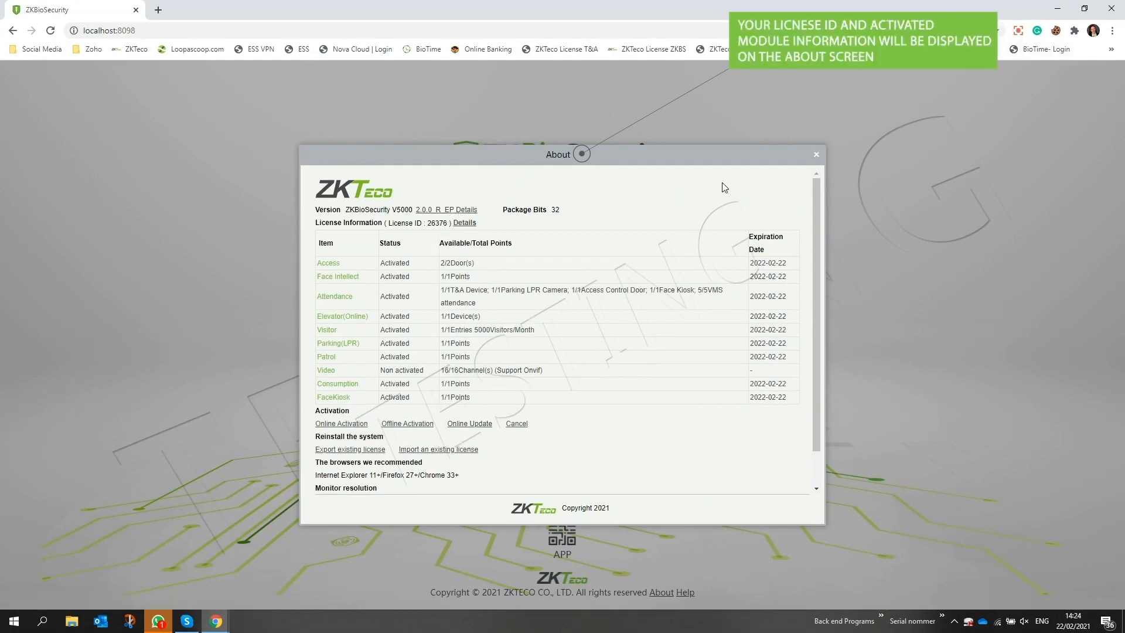